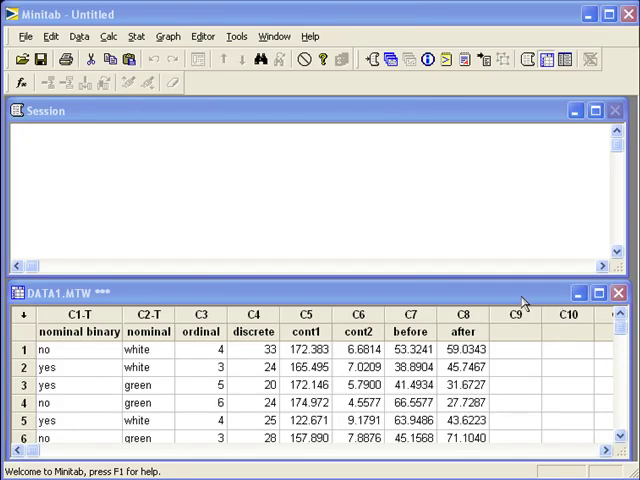
Open Stat > Basic Statistics > 1 Proportion with 'nominal binary' as the sample column
{"action": "left_click", "coordinate": [78, 331]}
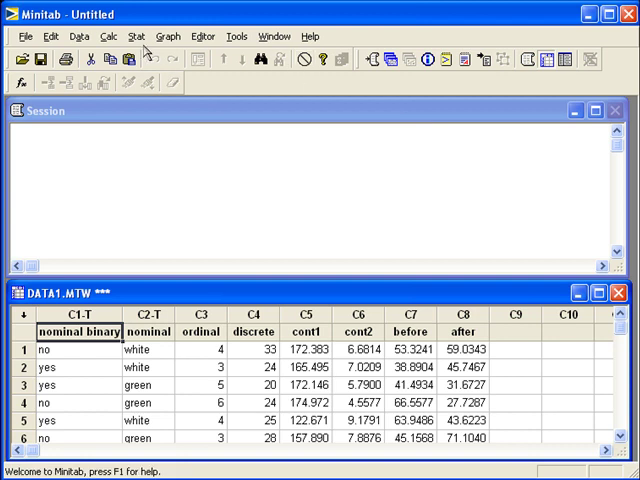
{"action": "left_click", "coordinate": [136, 36]}
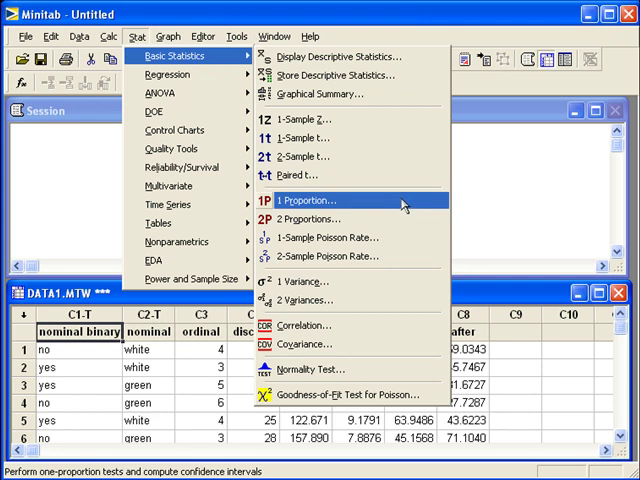
{"action": "left_click", "coordinate": [304, 200]}
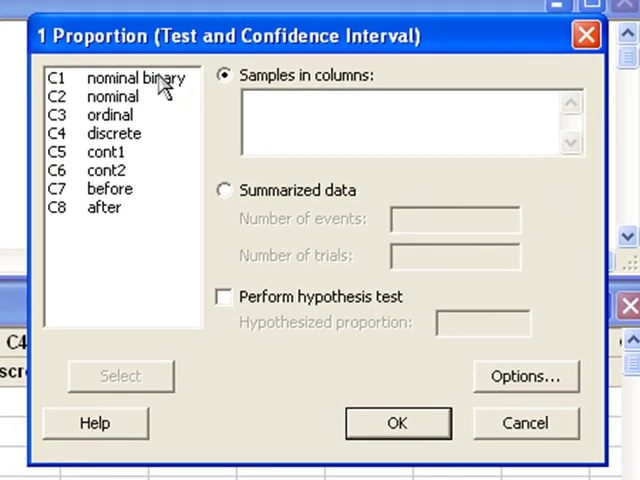
{"action": "double_click", "coordinate": [135, 78]}
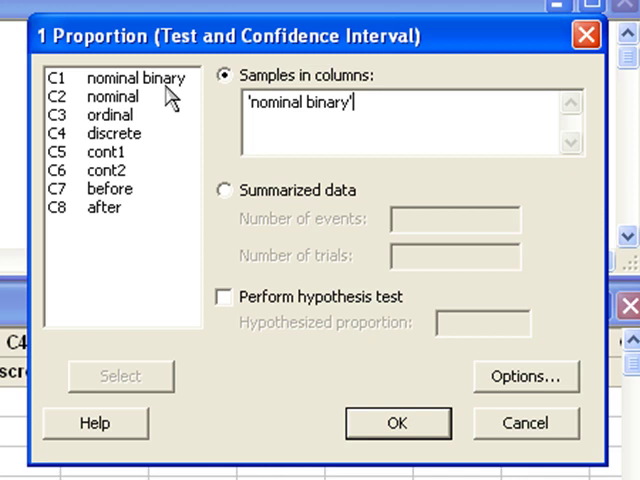
{"action": "mouse_move", "coordinate": [252, 203]}
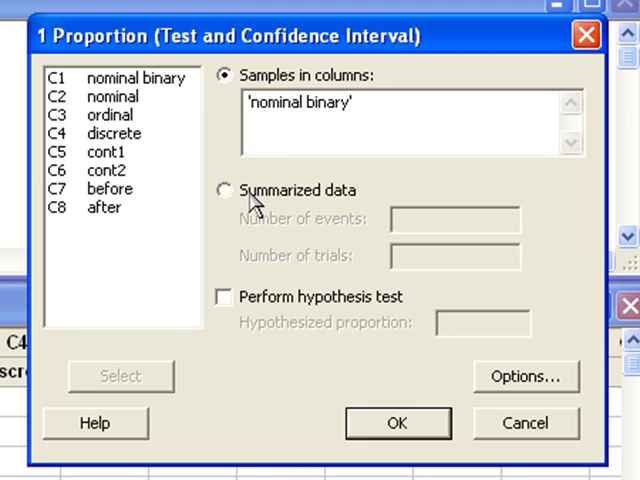
{"action": "mouse_move", "coordinate": [251, 205]}
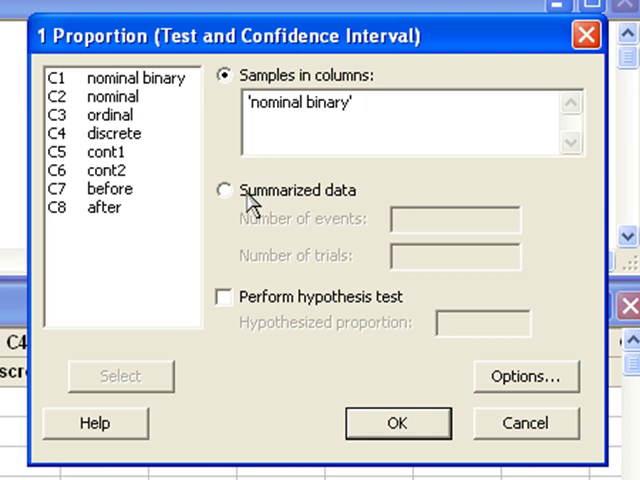
{"action": "mouse_move", "coordinate": [250, 305]}
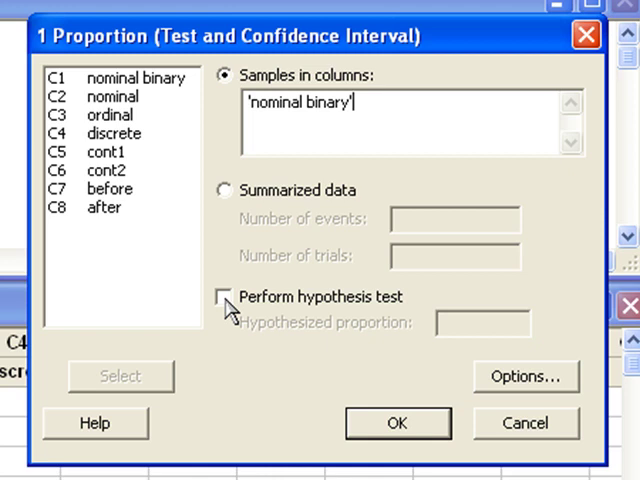
{"action": "mouse_move", "coordinate": [452, 350]}
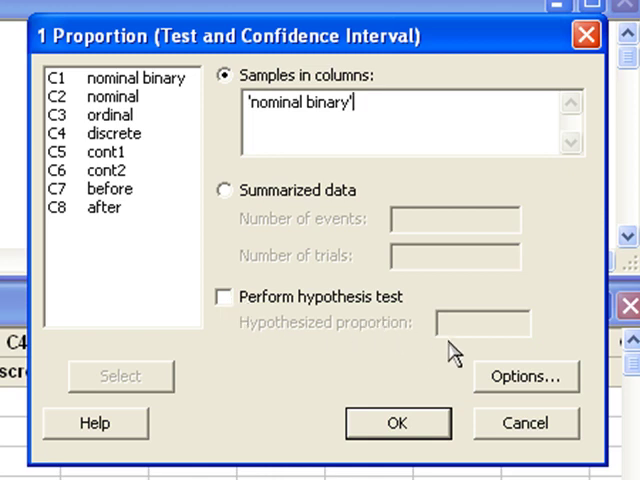
Switch the 1 Proportion options to a normal-distribution test and interval
{"action": "left_click", "coordinate": [525, 377]}
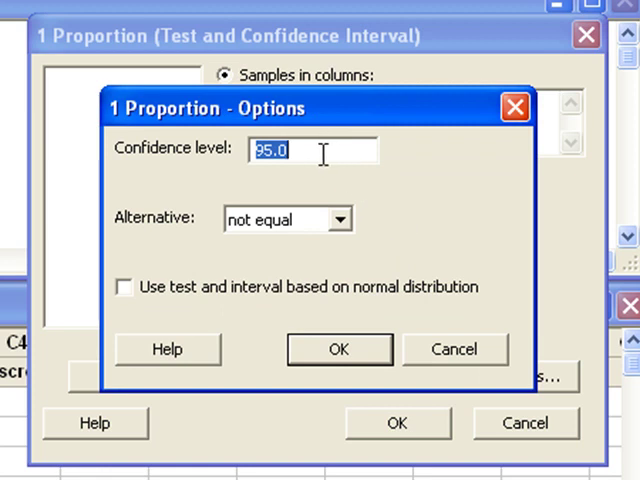
{"action": "mouse_move", "coordinate": [330, 230]}
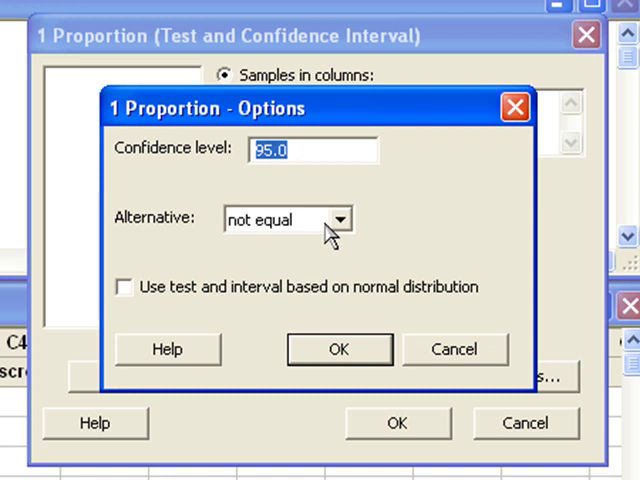
{"action": "mouse_move", "coordinate": [245, 307]}
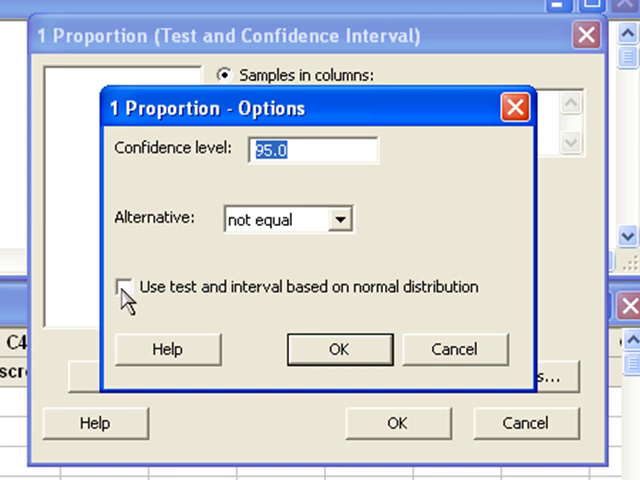
{"action": "left_click", "coordinate": [125, 287]}
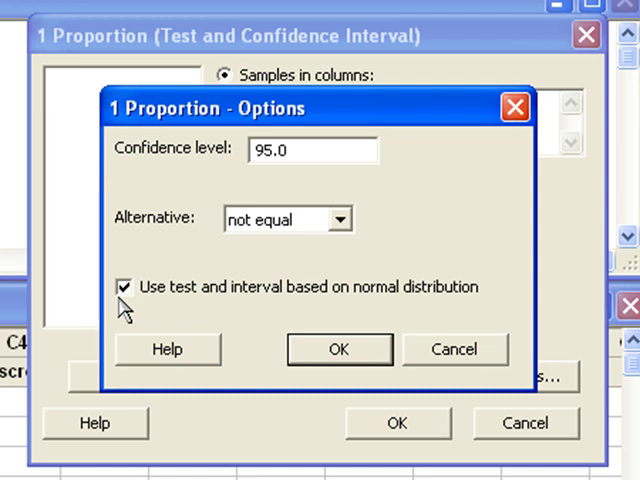
{"action": "mouse_move", "coordinate": [232, 351]}
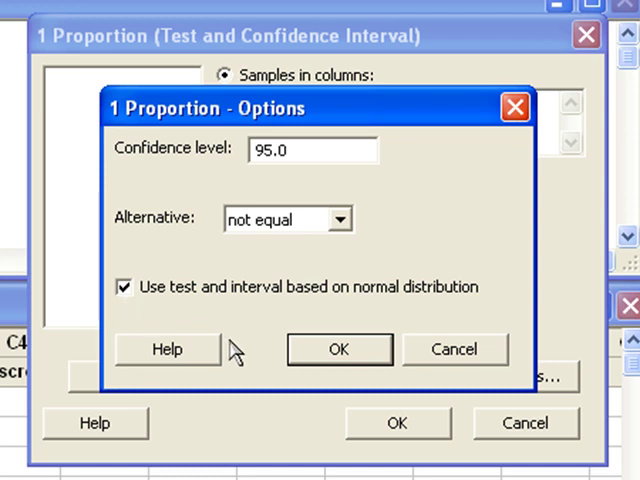
{"action": "left_click", "coordinate": [338, 349]}
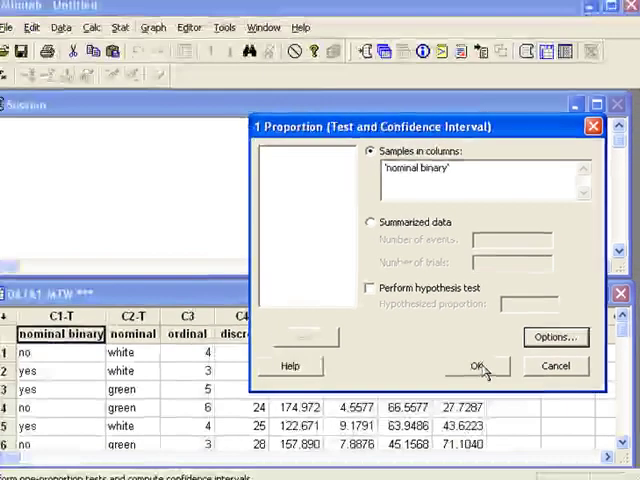
Run the analysis to get sample p 0.6 and 95% CI (0.464, 0.736)
{"action": "left_click", "coordinate": [480, 366]}
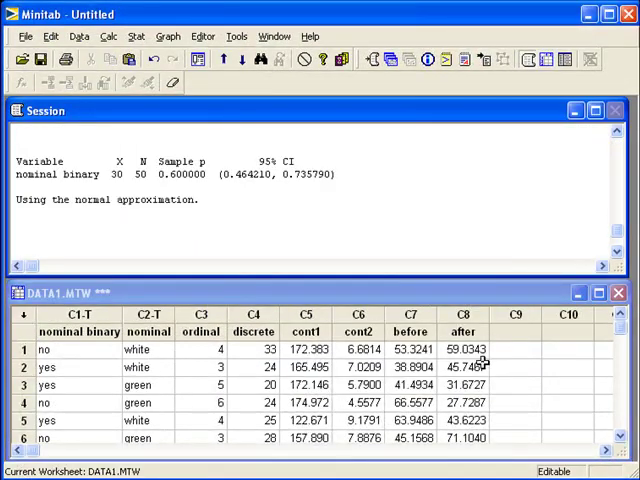
{"action": "mouse_move", "coordinate": [428, 275]}
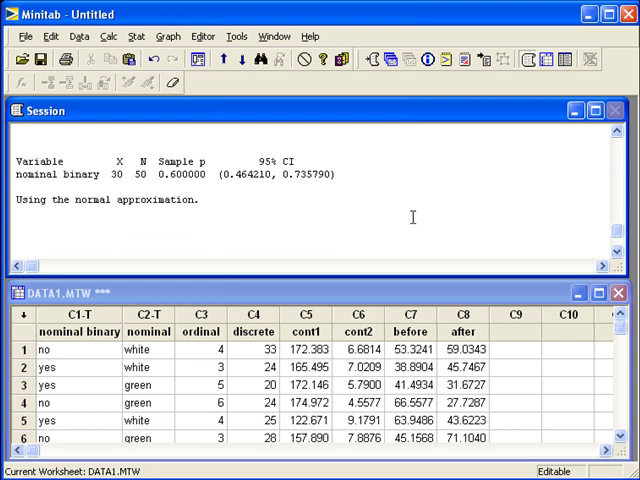
{"action": "mouse_move", "coordinate": [300, 138]}
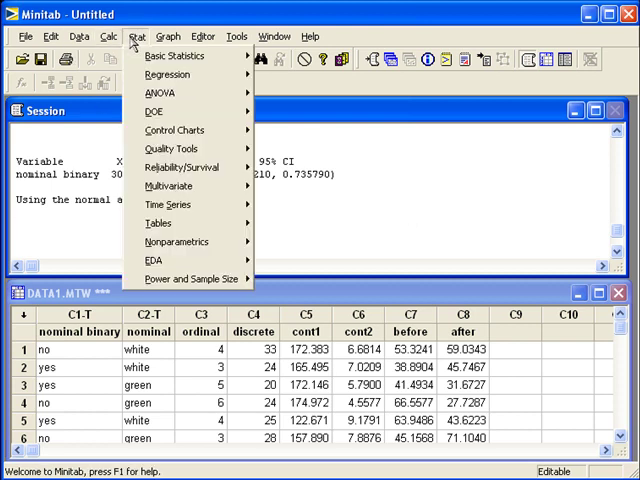
Reopen 1 Proportion and enable a hypothesis test with hypothesized proportion 0.5
{"action": "left_click", "coordinate": [178, 55]}
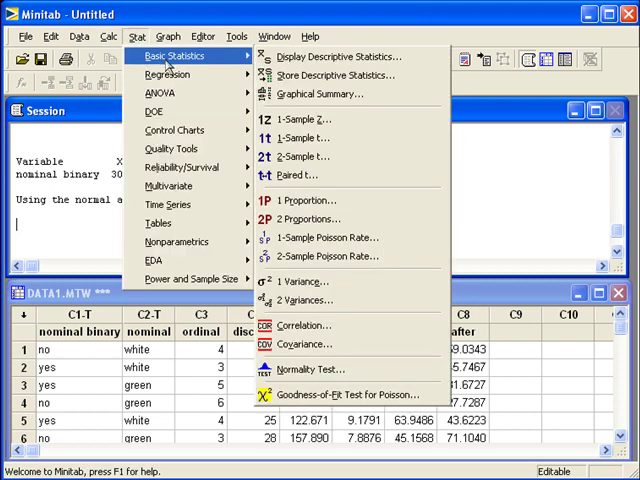
{"action": "mouse_move", "coordinate": [245, 58]}
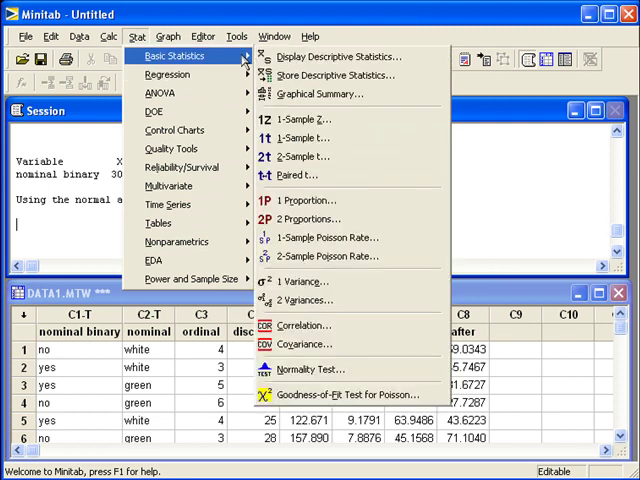
{"action": "mouse_move", "coordinate": [310, 200]}
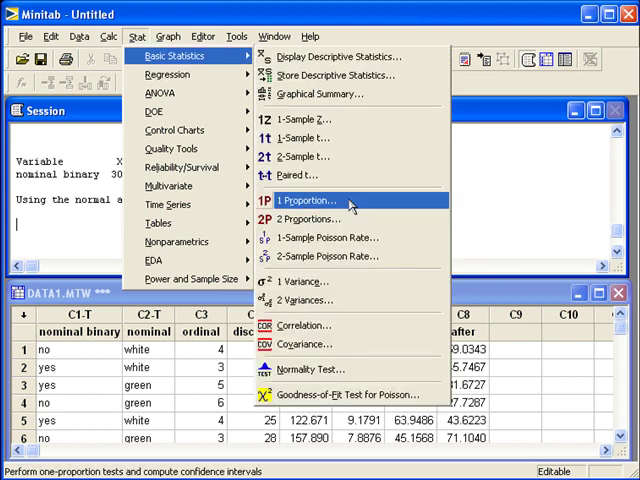
{"action": "left_click", "coordinate": [307, 200]}
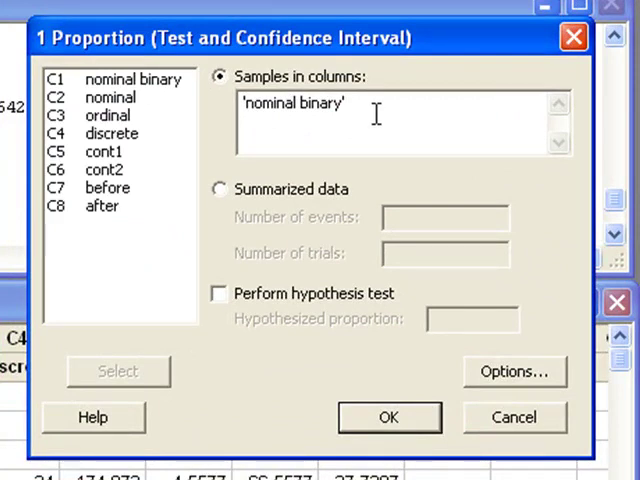
{"action": "mouse_move", "coordinate": [351, 185]}
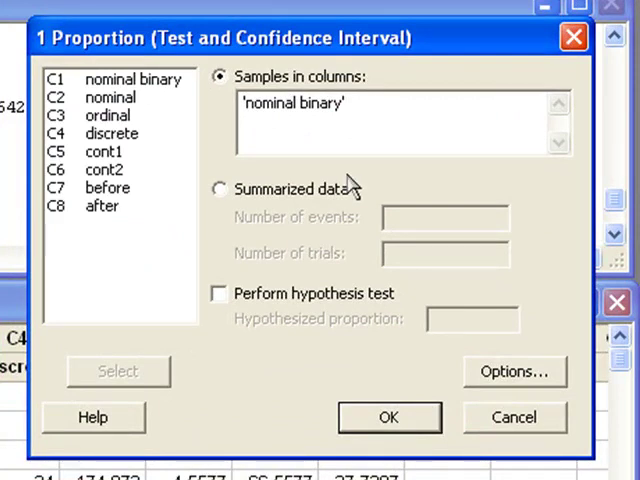
{"action": "left_click", "coordinate": [219, 293]}
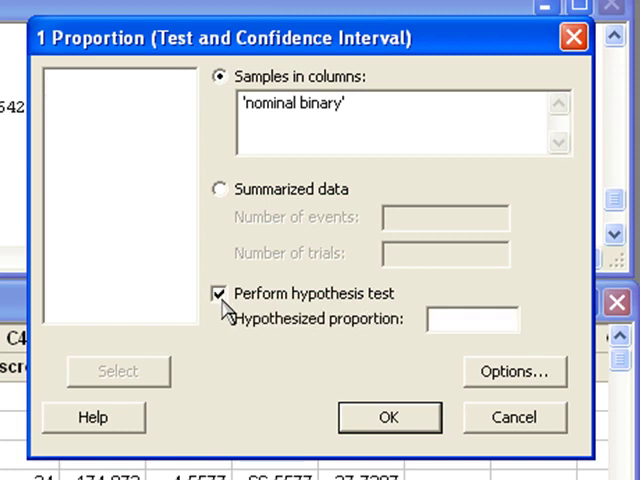
{"action": "mouse_move", "coordinate": [383, 338]}
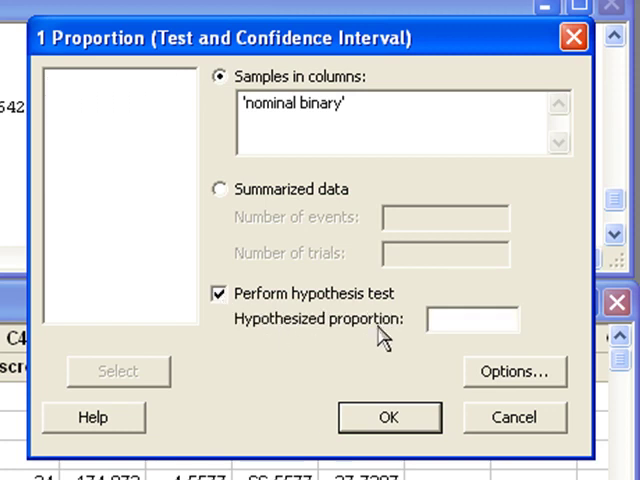
{"action": "left_click", "coordinate": [450, 320]}
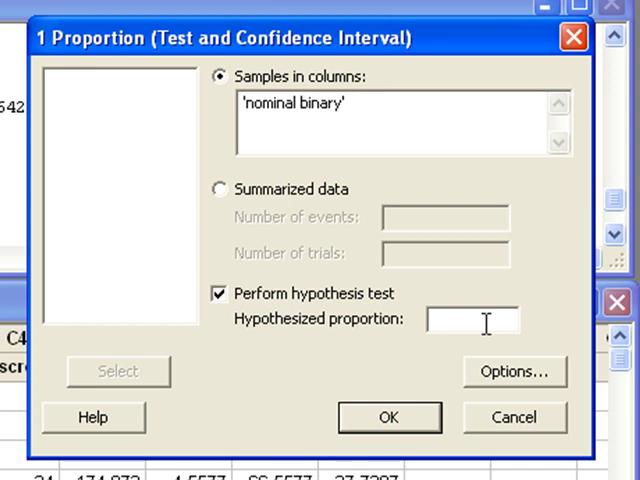
{"action": "type", "text": "0"}
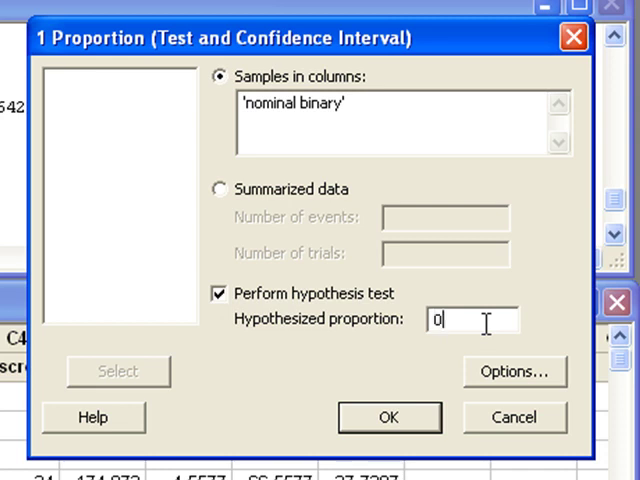
{"action": "type", "text": ".5"}
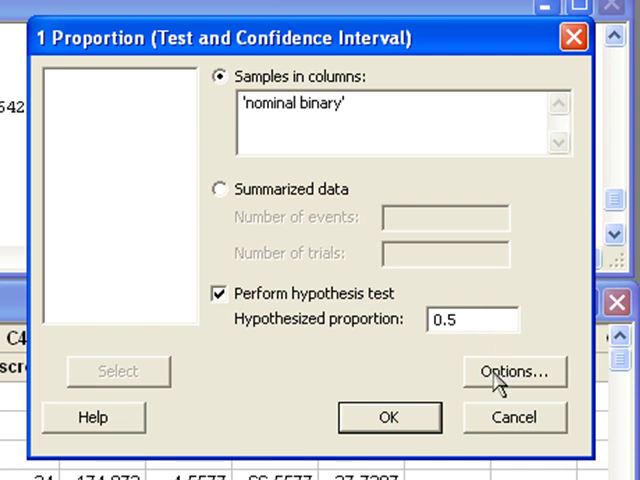
{"action": "mouse_move", "coordinate": [497, 378]}
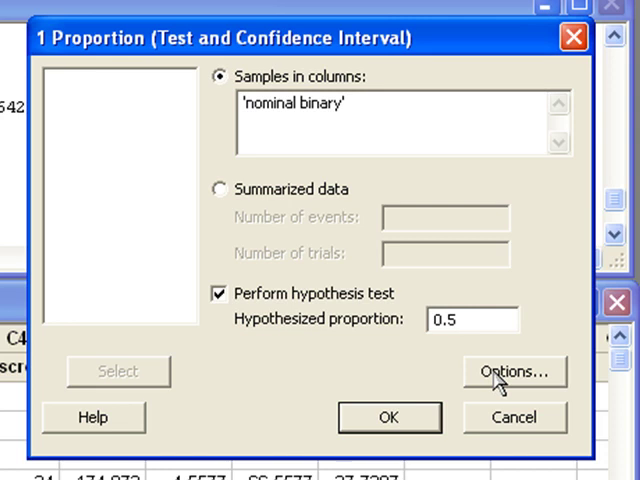
{"action": "left_click", "coordinate": [514, 371]}
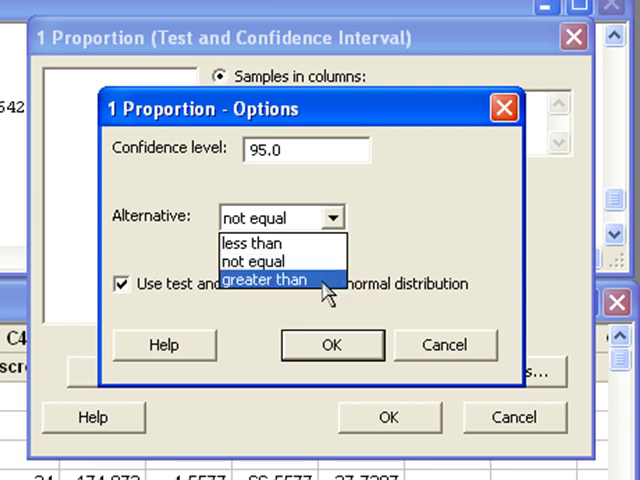
Set the alternative hypothesis to 'greater than' and run the test
{"action": "left_click", "coordinate": [261, 279]}
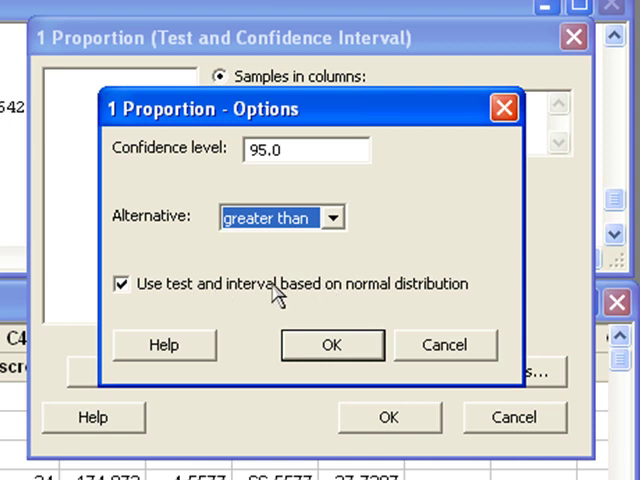
{"action": "mouse_move", "coordinate": [428, 297]}
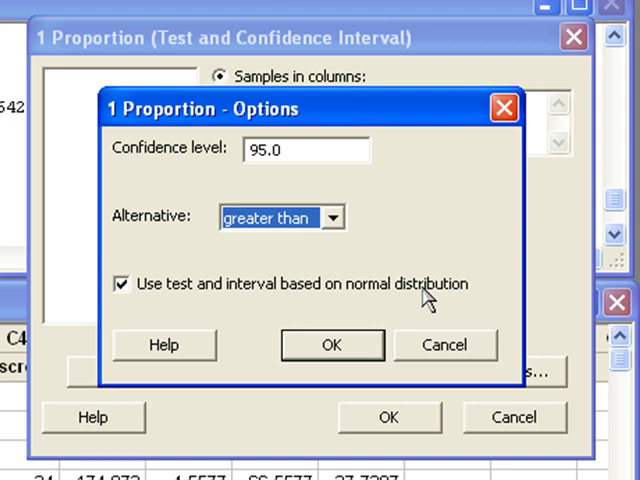
{"action": "left_click", "coordinate": [332, 344]}
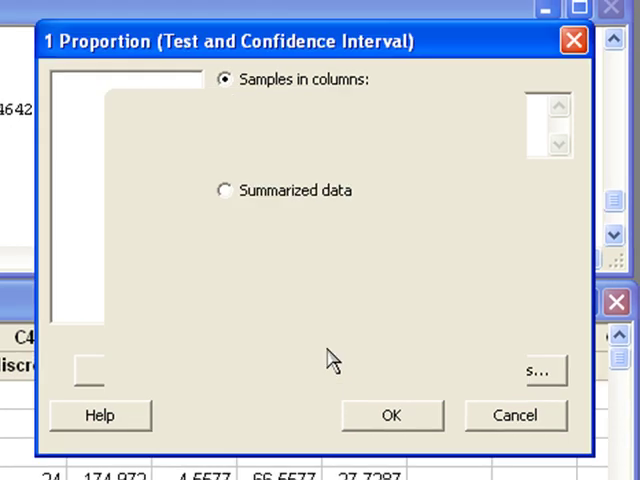
{"action": "left_click", "coordinate": [392, 415]}
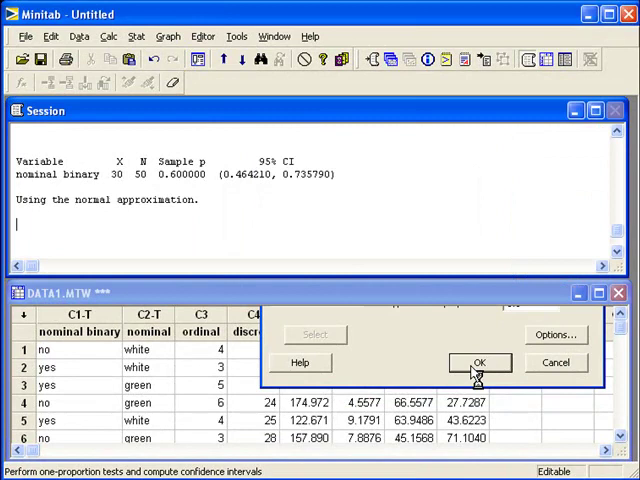
Bring up the one-sided result: lower bound 0.486041, P-value 0.079
{"action": "left_click", "coordinate": [479, 362]}
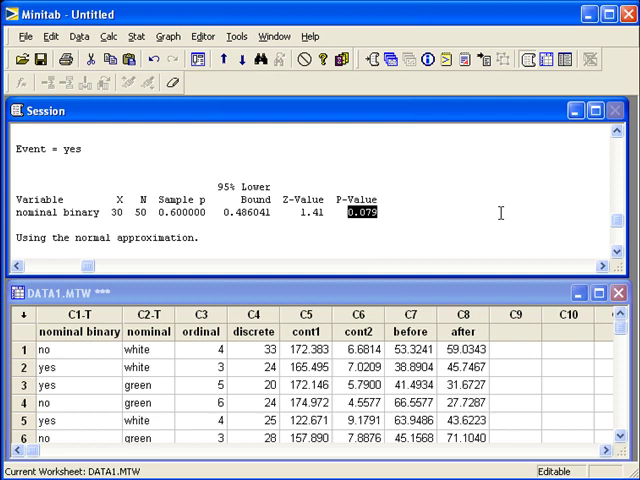
{"action": "mouse_move", "coordinate": [479, 222]}
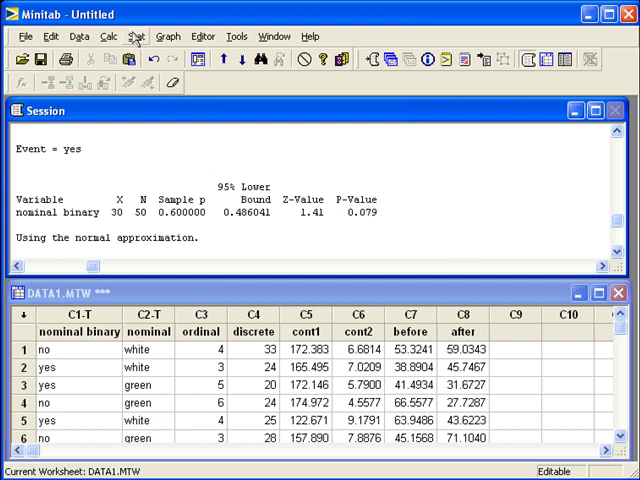
Open Stat > Power and Sample Size > 1 Proportion
{"action": "left_click", "coordinate": [135, 36]}
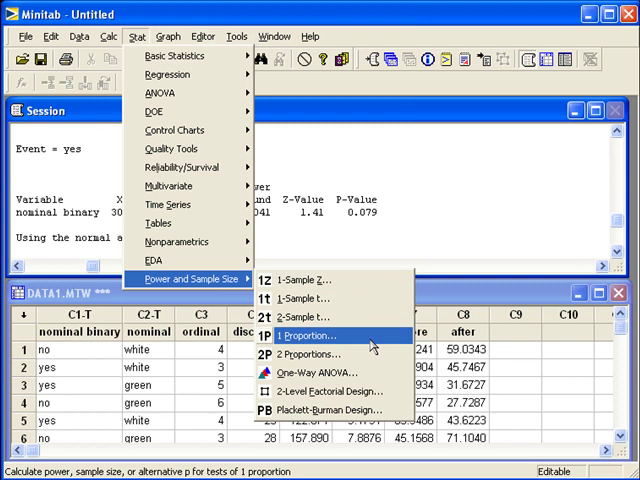
{"action": "left_click", "coordinate": [307, 333]}
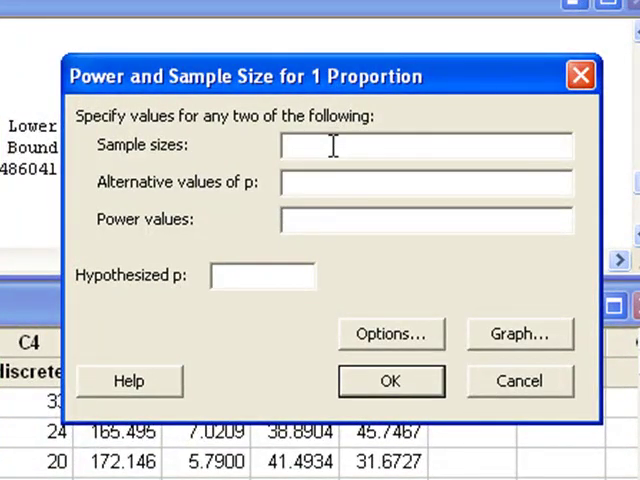
{"action": "mouse_move", "coordinate": [335, 207]}
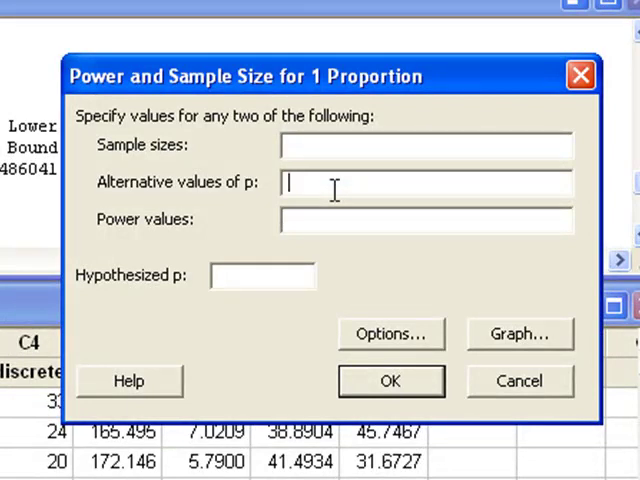
Enter alternative p 0.75, power 0.90 and hypothesized p 0.5
{"action": "type", "text": "0.75"}
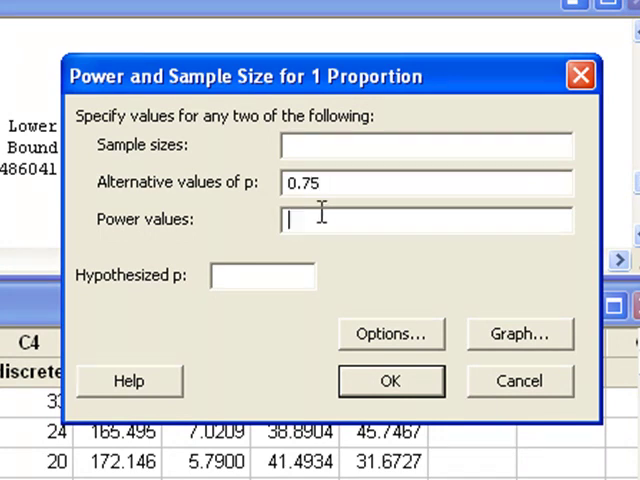
{"action": "type", "text": "0.90"}
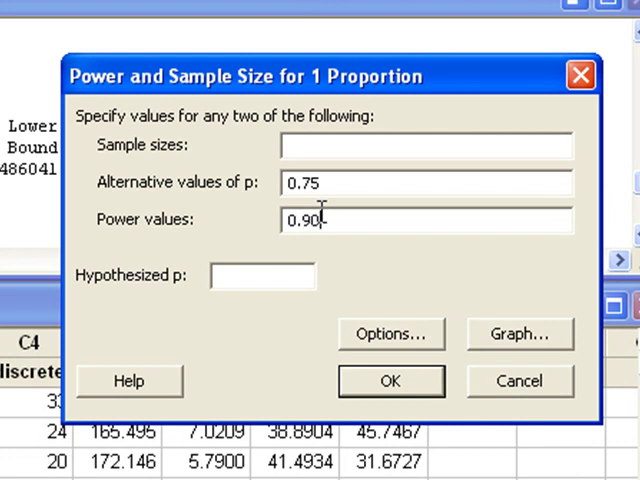
{"action": "mouse_move", "coordinate": [268, 308]}
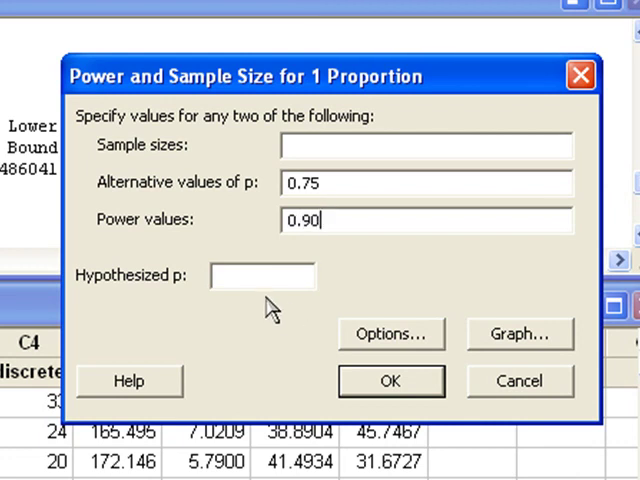
{"action": "left_click", "coordinate": [263, 276]}
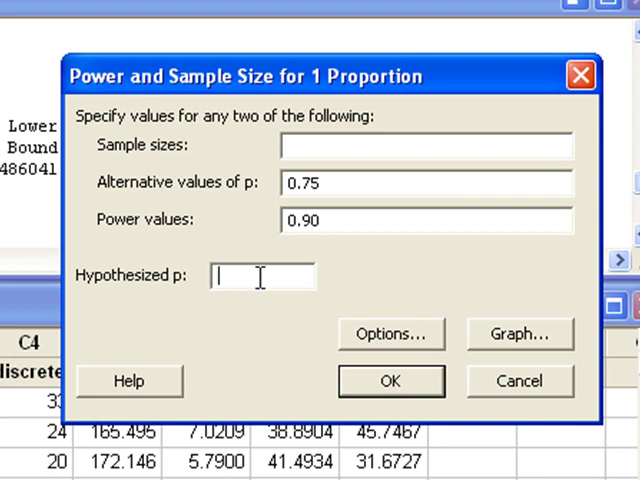
{"action": "mouse_move", "coordinate": [255, 310]}
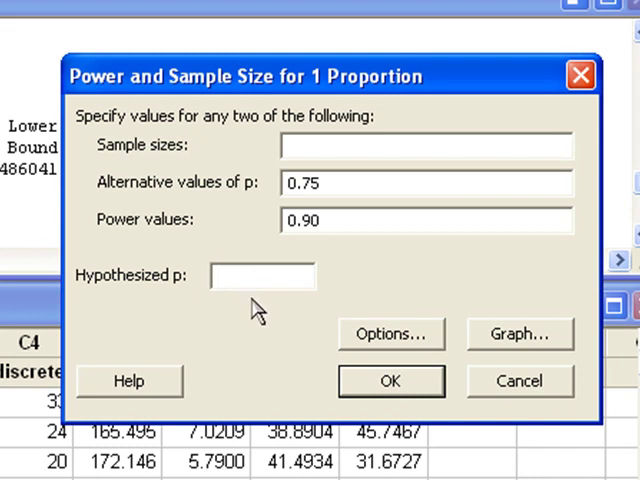
{"action": "type", "text": "0.5"}
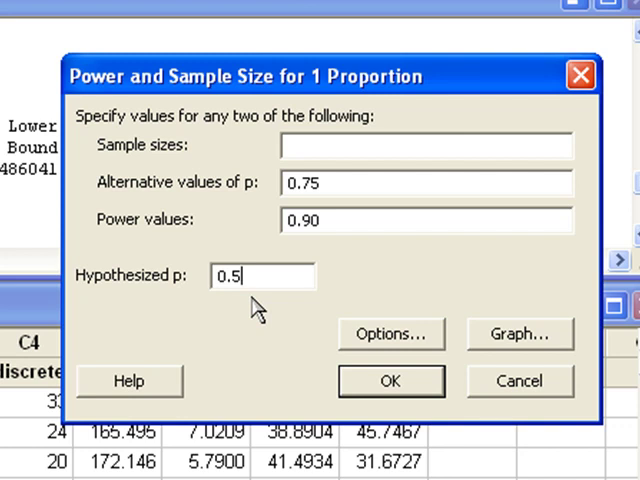
{"action": "mouse_move", "coordinate": [265, 320]}
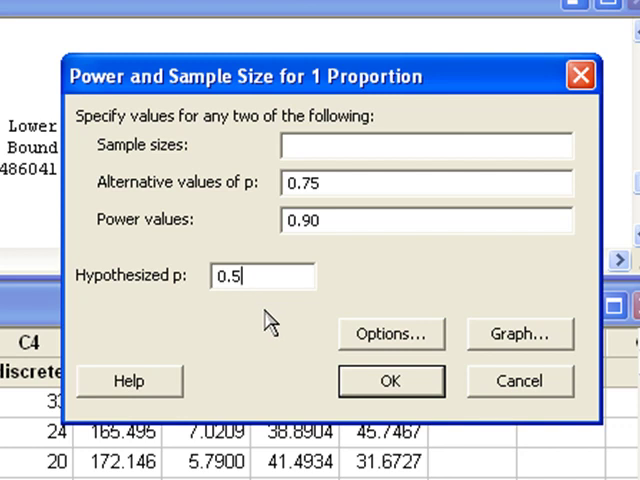
Set a 'greater than' alternative and run, giving sample size 31, power 0.906
{"action": "left_click", "coordinate": [391, 333]}
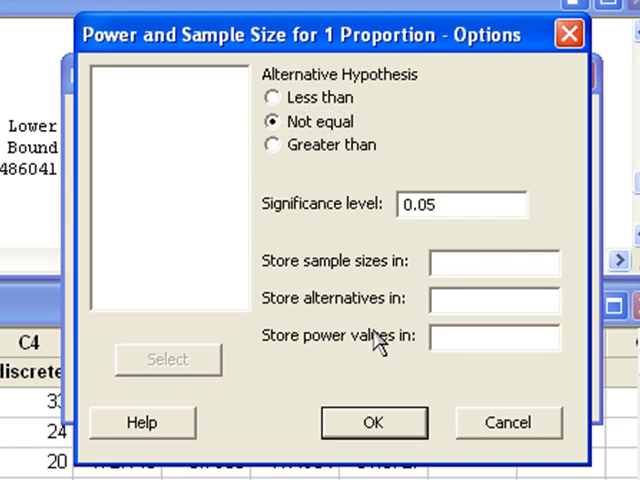
{"action": "mouse_move", "coordinate": [250, 175]}
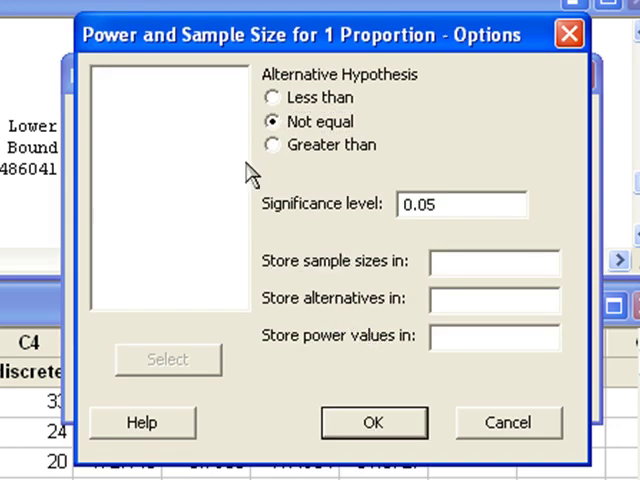
{"action": "left_click", "coordinate": [271, 145]}
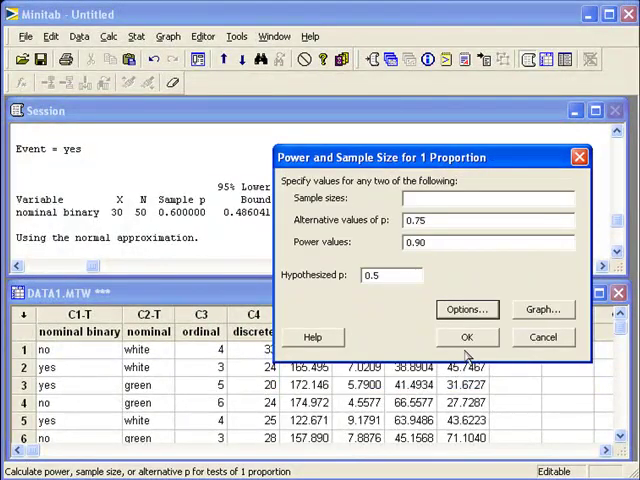
{"action": "left_click", "coordinate": [466, 337]}
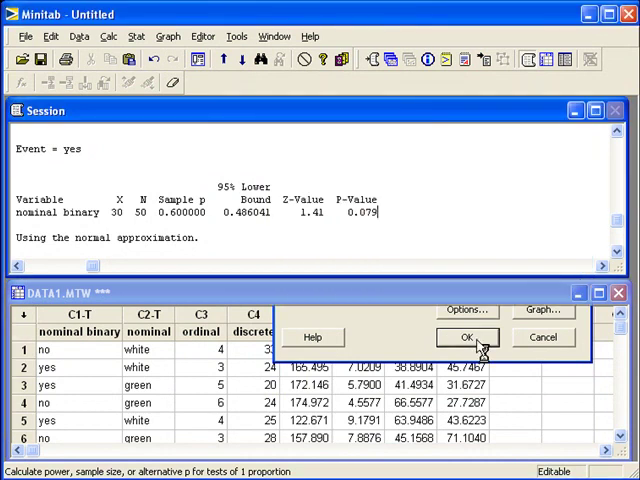
{"action": "left_click", "coordinate": [467, 337]}
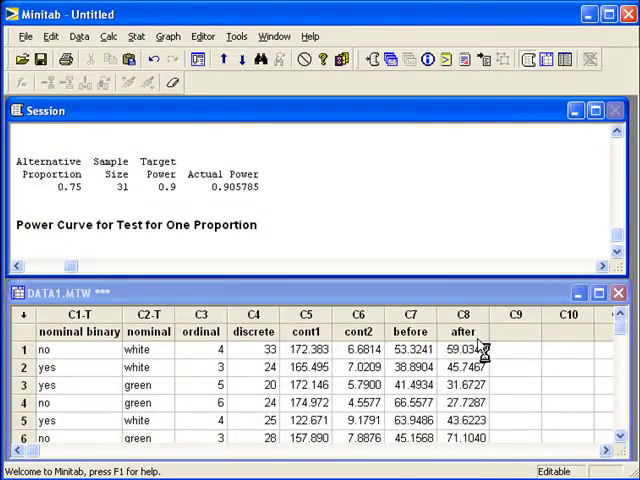